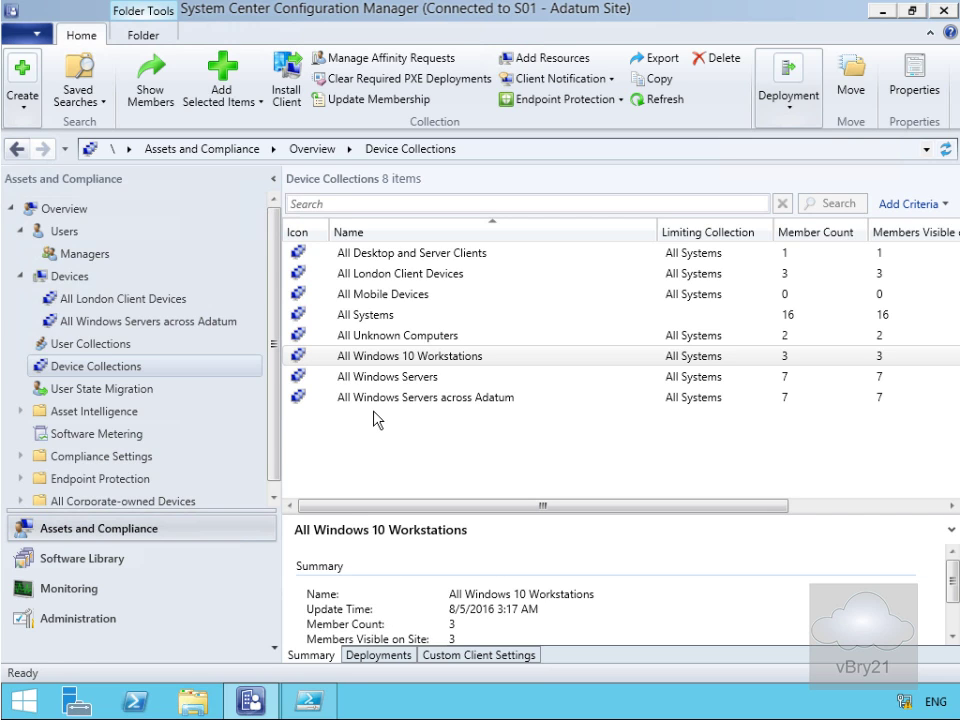
pyautogui.moveTo(107, 272)
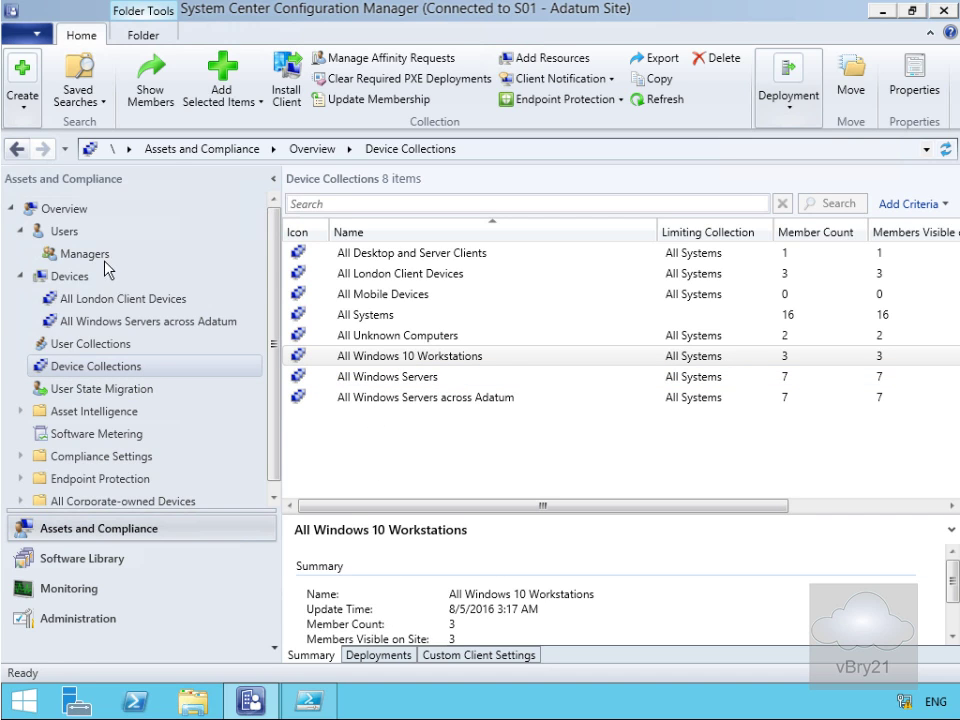
pyautogui.moveTo(140, 528)
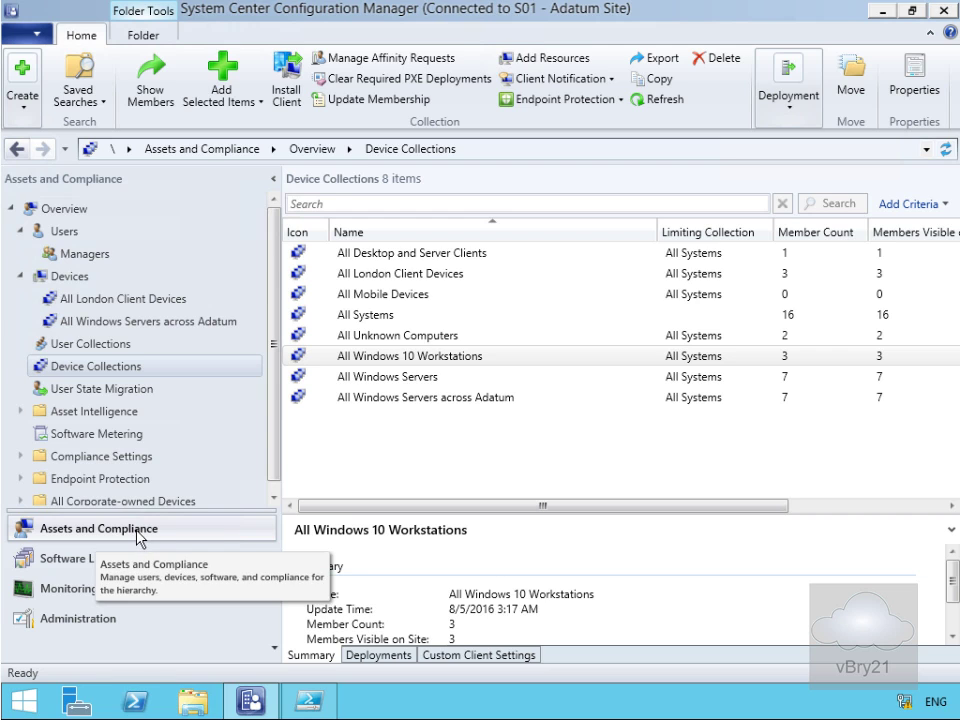
# Select the All Windows 10 Workstations collection and bring up its Properties.
pyautogui.click(410, 356)
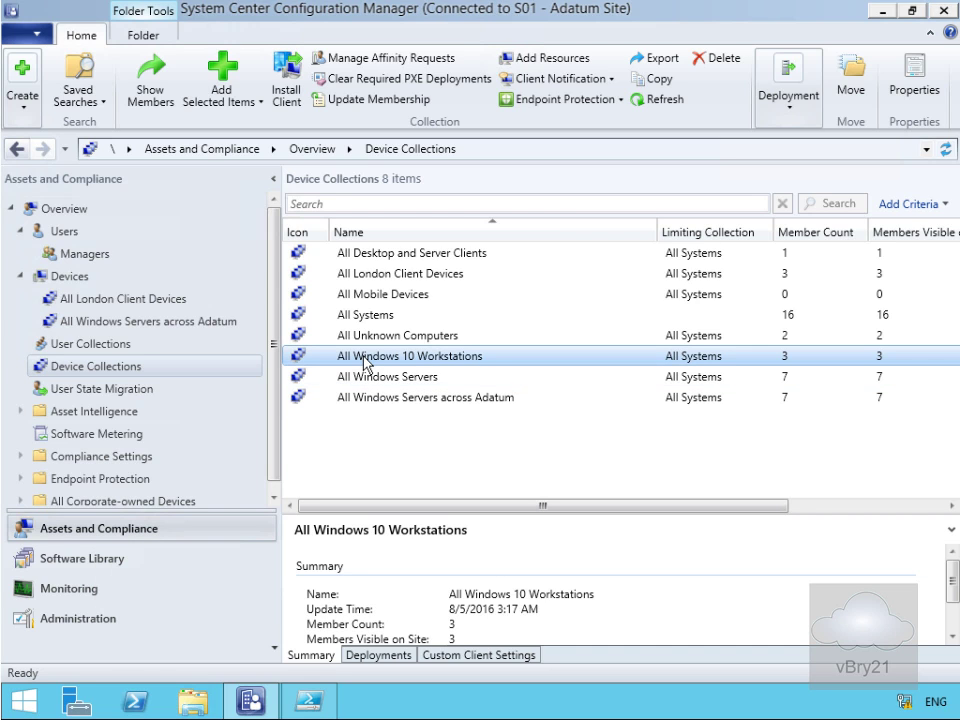
pyautogui.rightClick(412, 356)
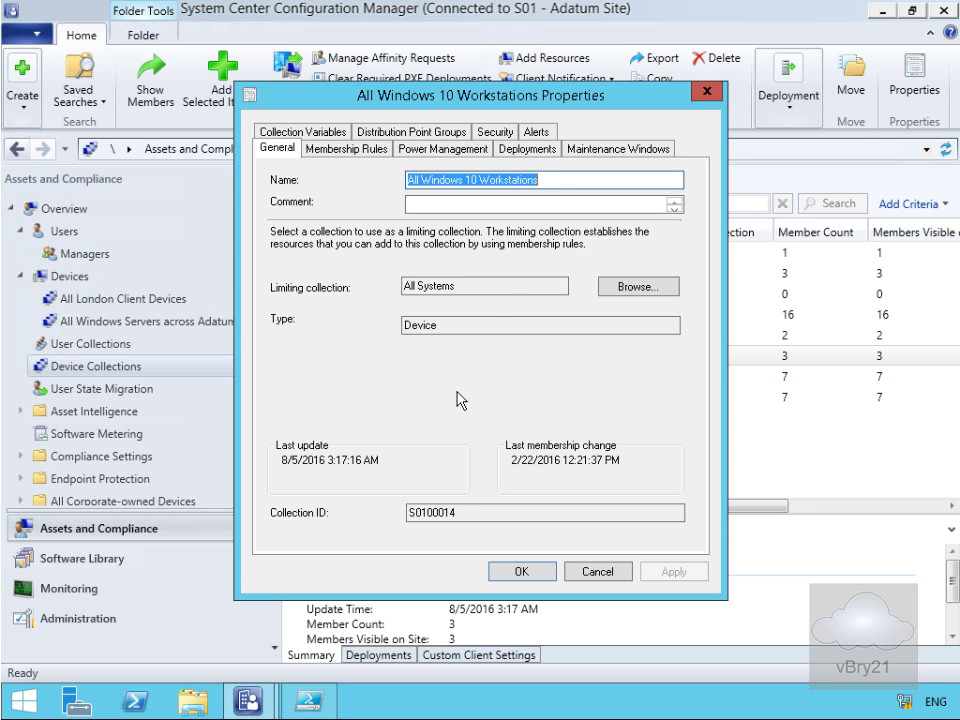
# Add a daily maintenance window 'Windows Deployments' running 8:00 PM to 4:00 AM.
pyautogui.click(618, 148)
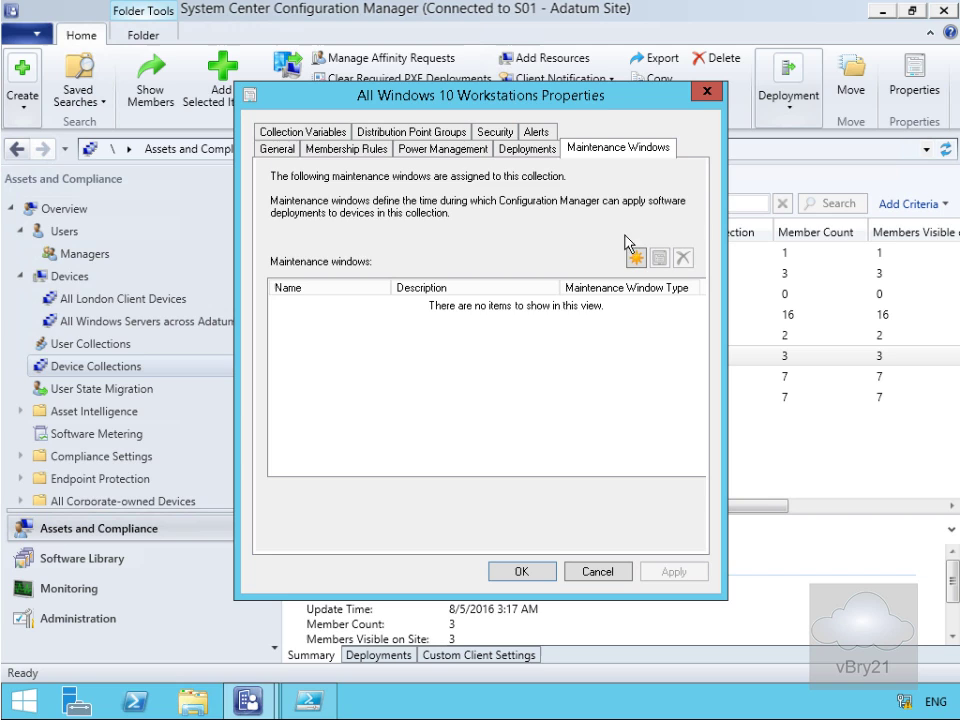
pyautogui.click(636, 257)
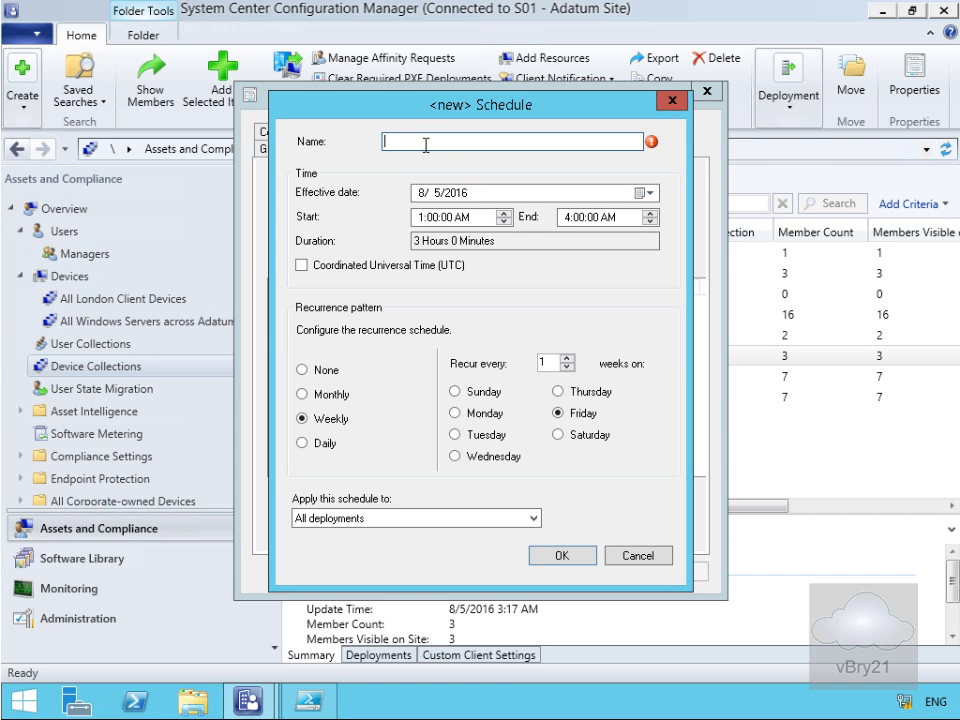
pyautogui.write('Windows Deplo')
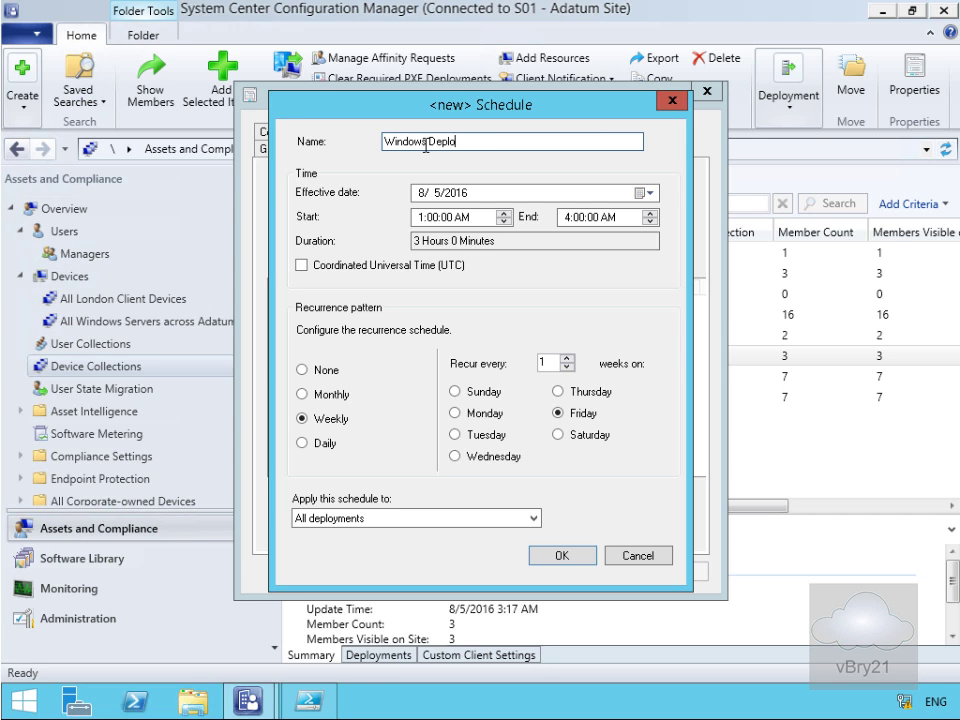
pyautogui.write('yments')
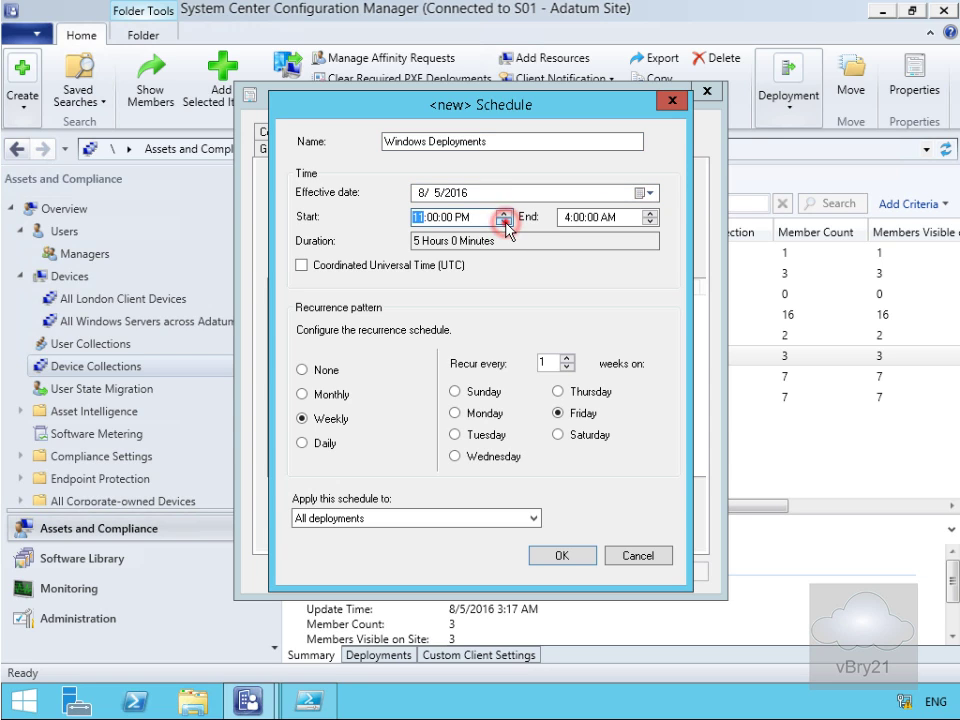
pyautogui.click(505, 212)
pyautogui.write('8')
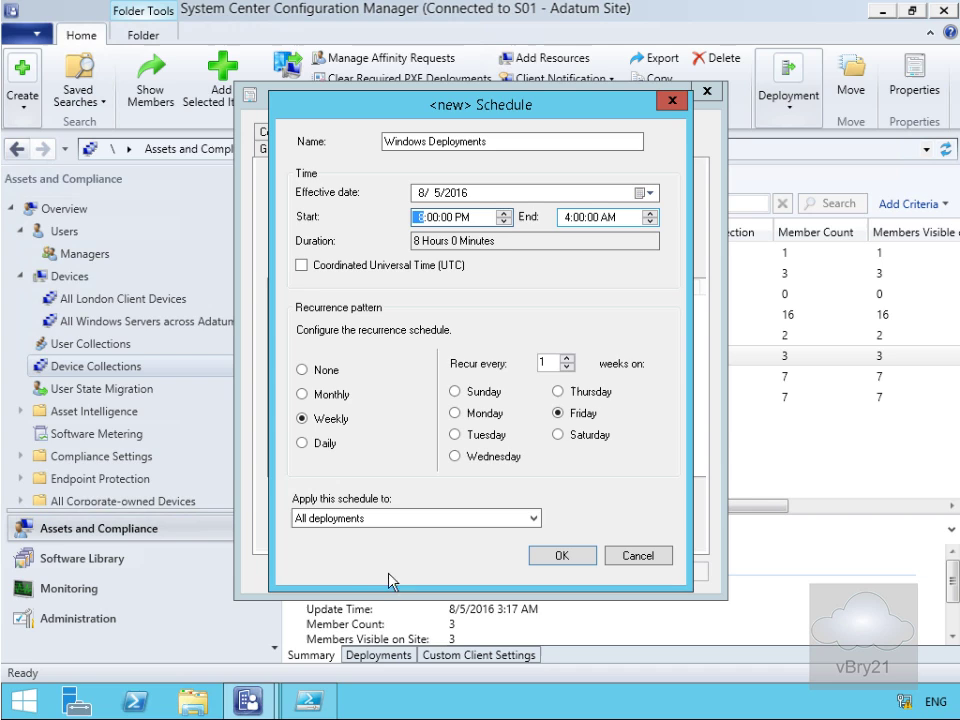
pyautogui.click(302, 443)
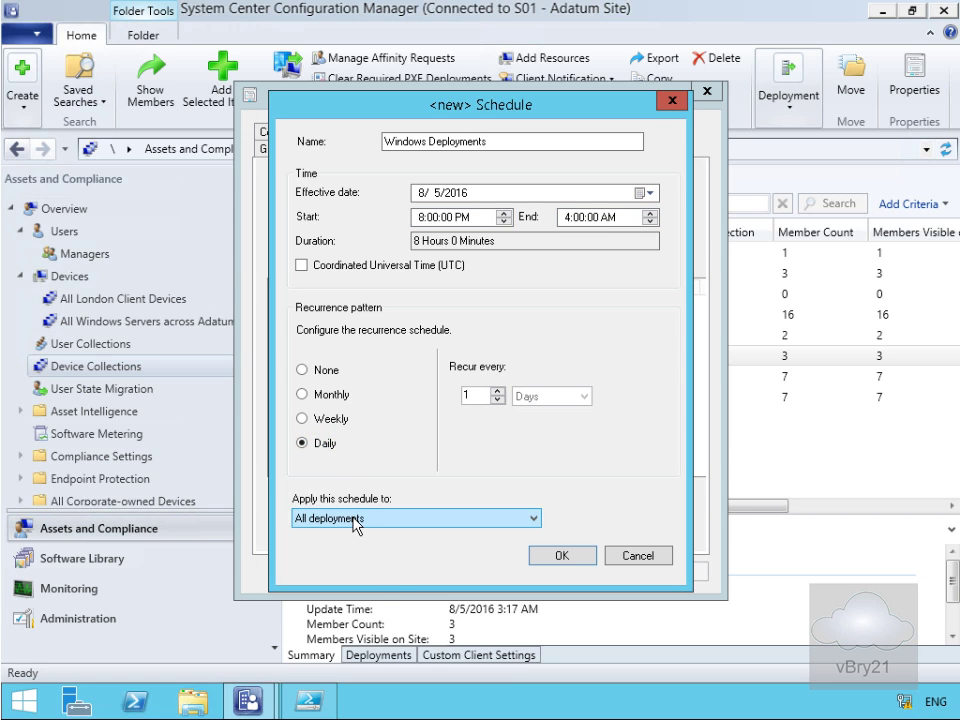
pyautogui.click(562, 555)
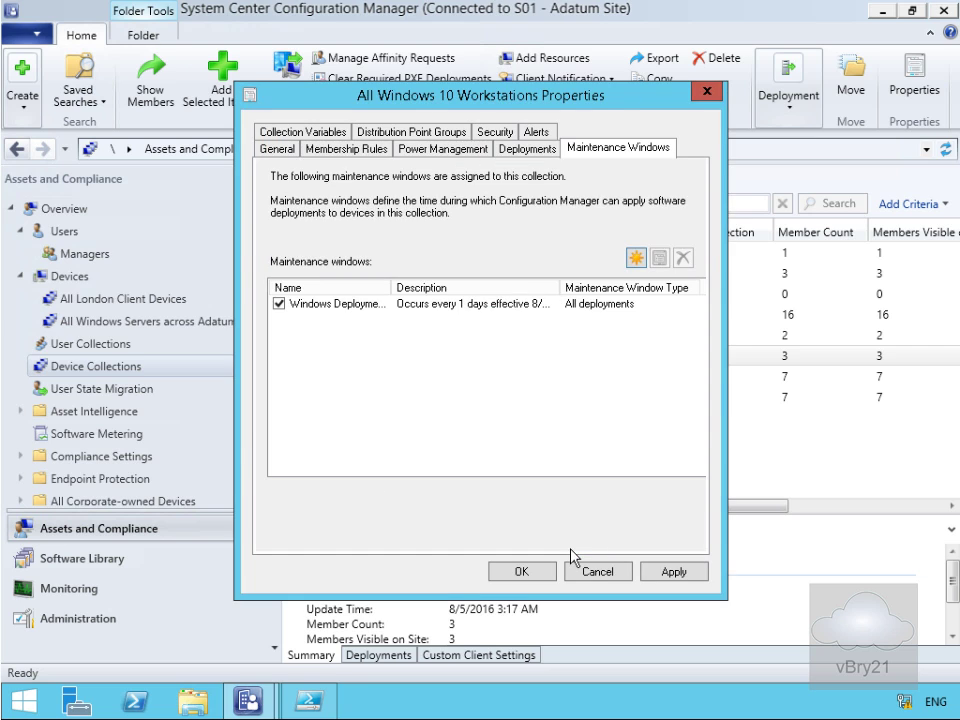
pyautogui.moveTo(285, 160)
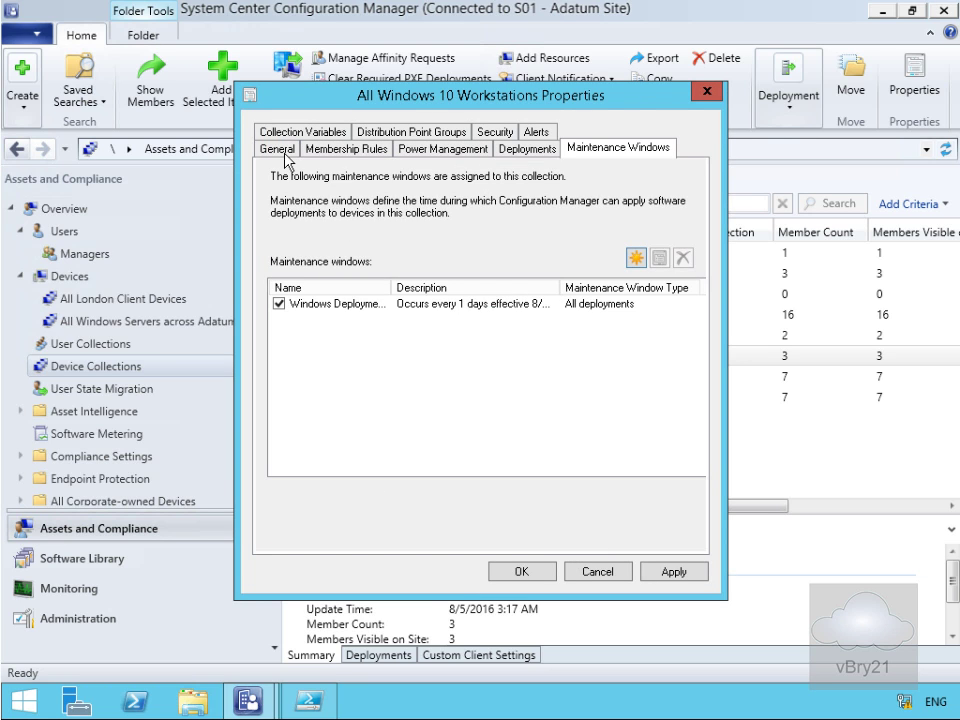
# Set the collection comment to 'Maintenance Windows: 8 P.M. to 4 A.M' and save.
pyautogui.click(277, 148)
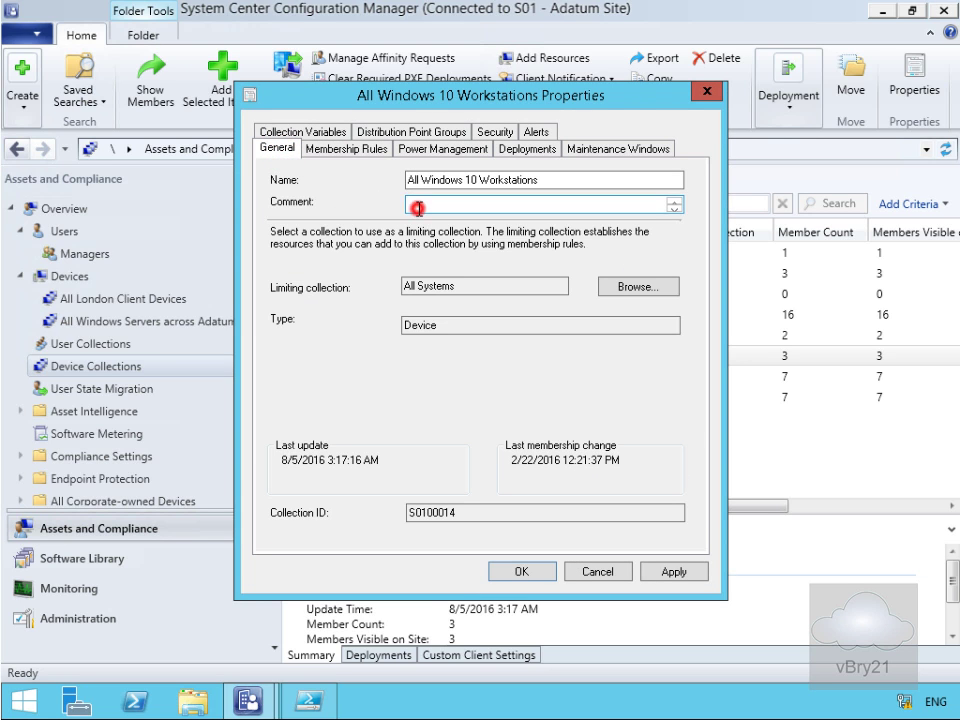
pyautogui.write('Maintenance Windows: 8 P.M. to 4 A.M')
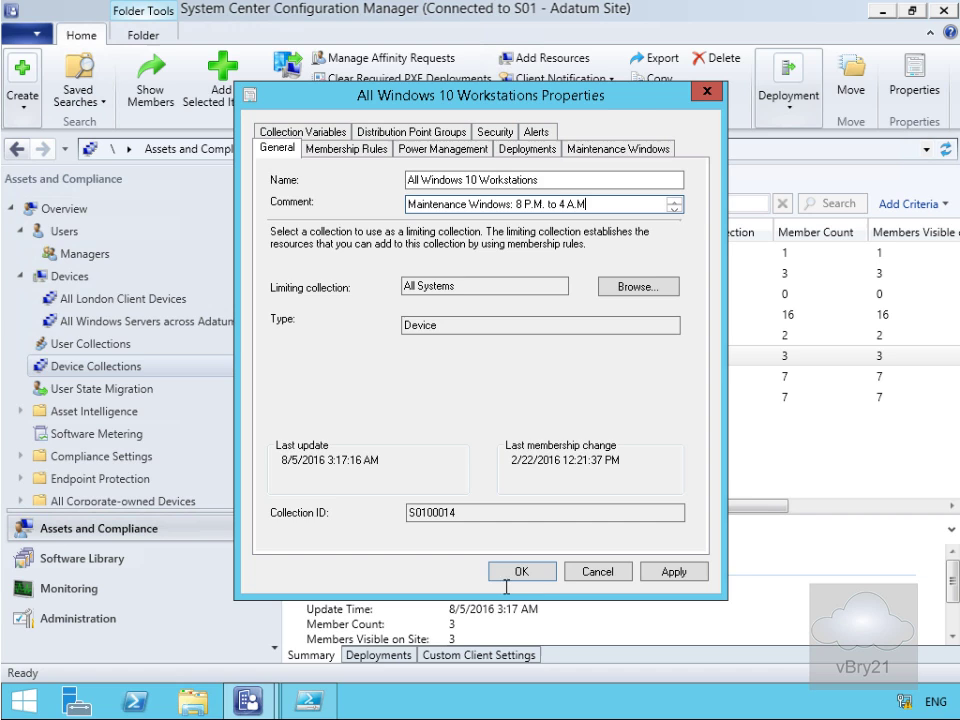
pyautogui.click(521, 571)
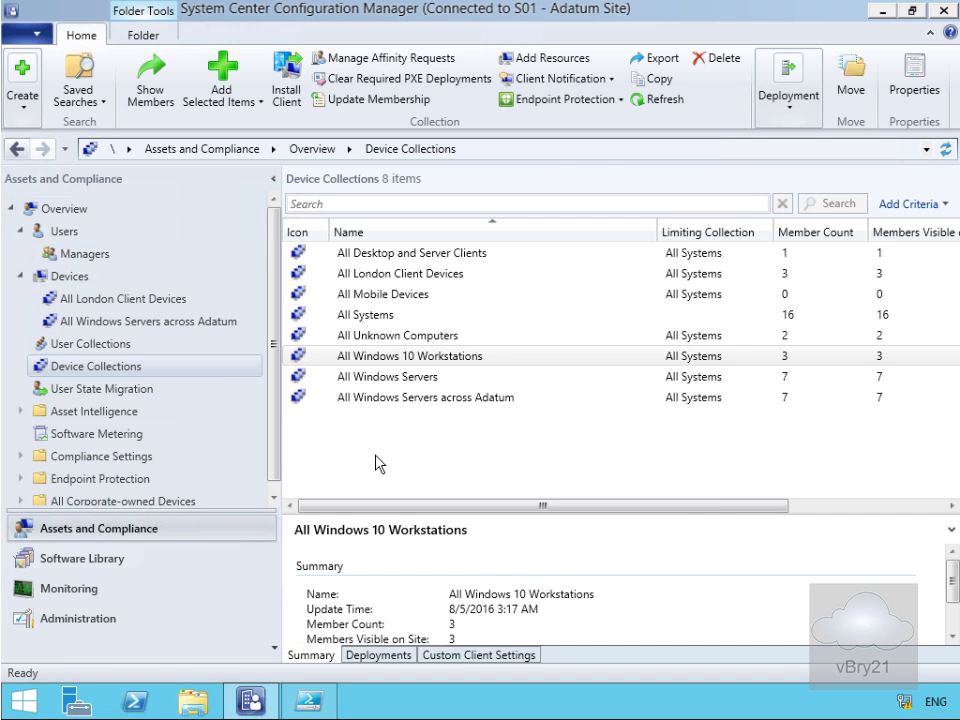
pyautogui.moveTo(315, 430)
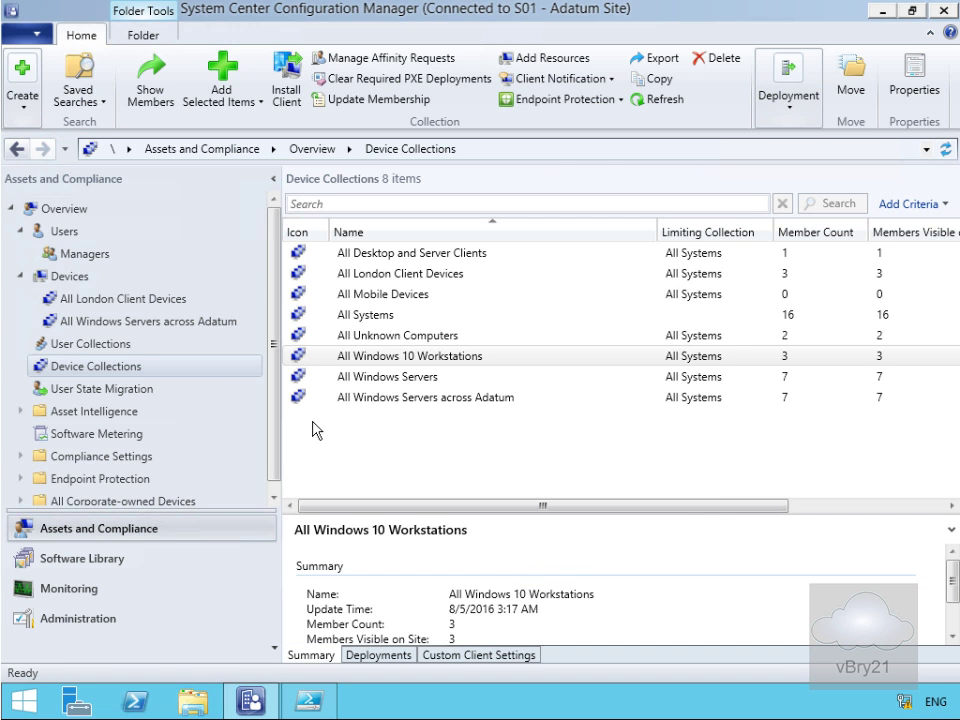
pyautogui.moveTo(78, 618)
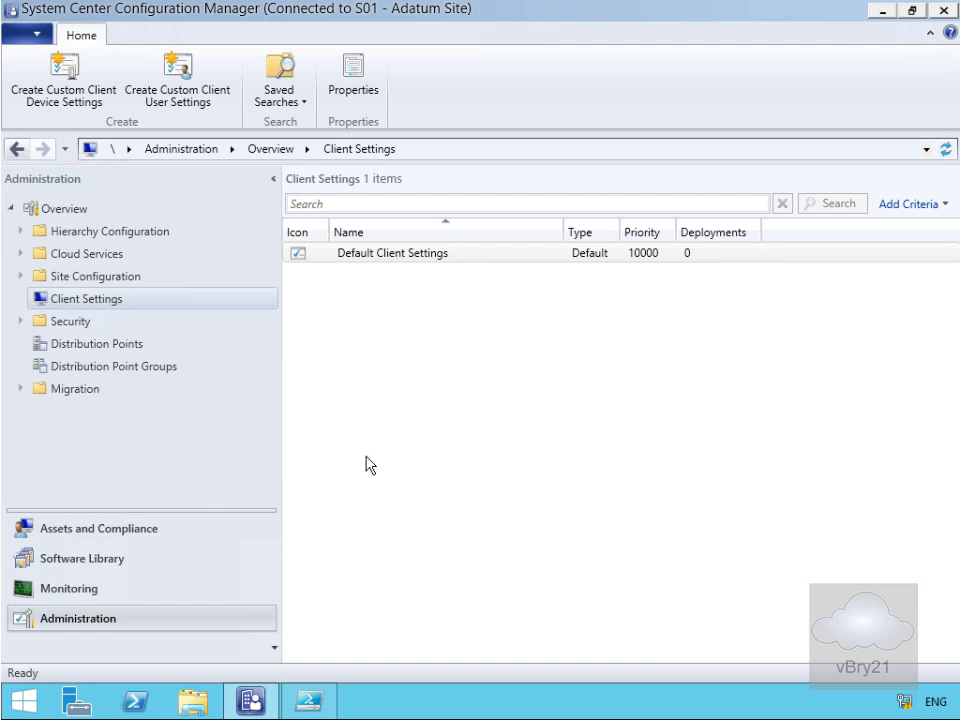
pyautogui.moveTo(143, 307)
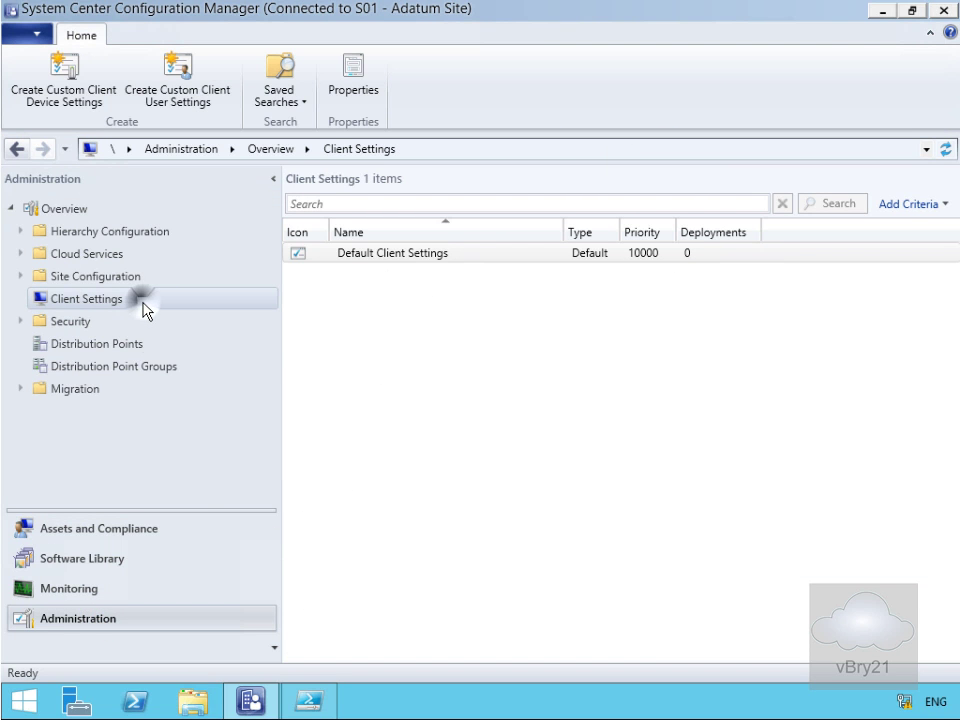
# Bring up the actions menu for the Client Settings node in Administration.
pyautogui.rightClick(87, 298)
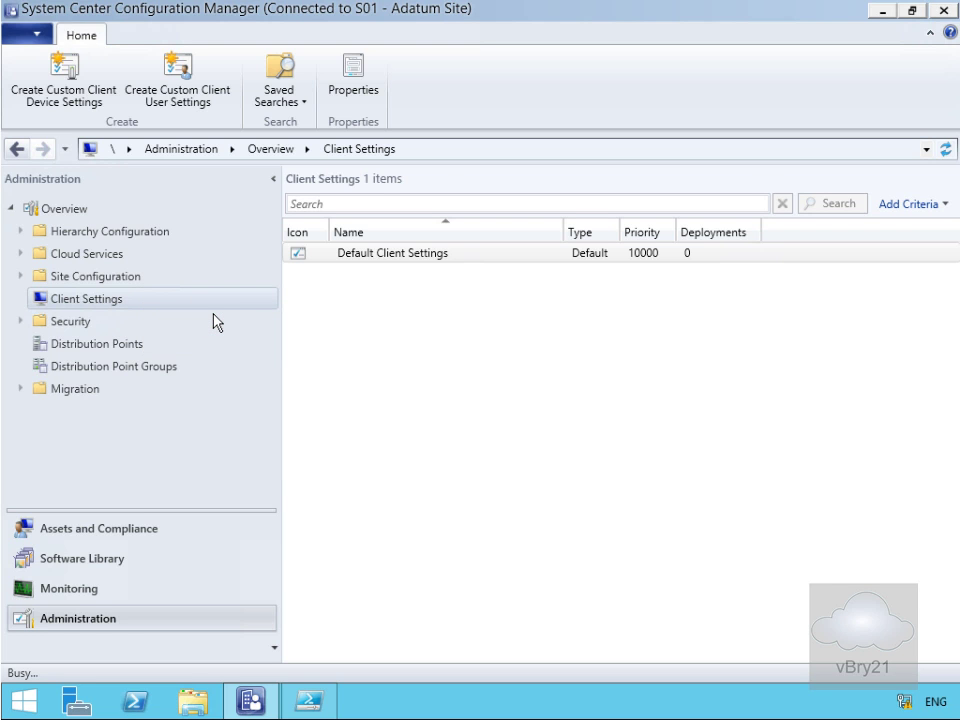
# Create 'Windows 10 Power Management Settings' device settings with Power Management and user exclusion allowed.
pyautogui.click(63, 80)
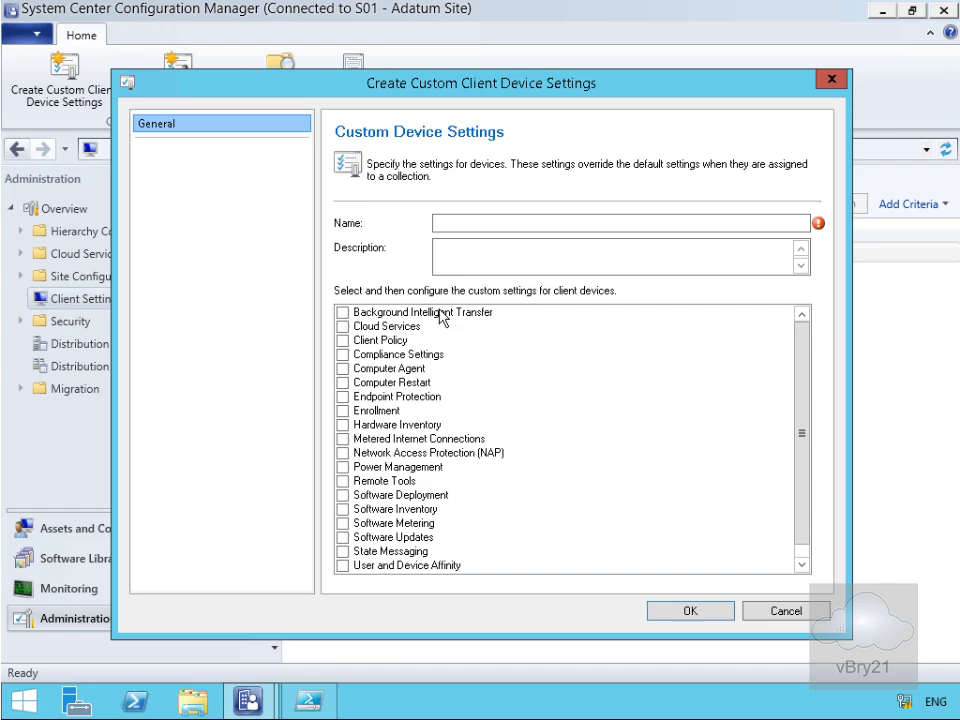
pyautogui.click(620, 222)
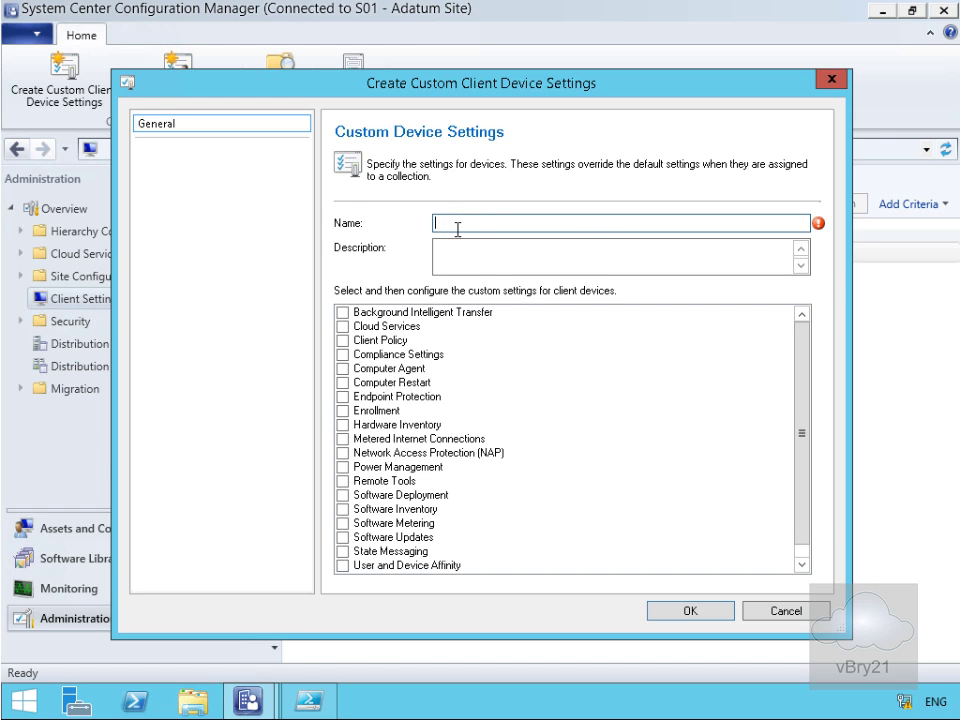
pyautogui.write('Windows 10 Power Management Settings')
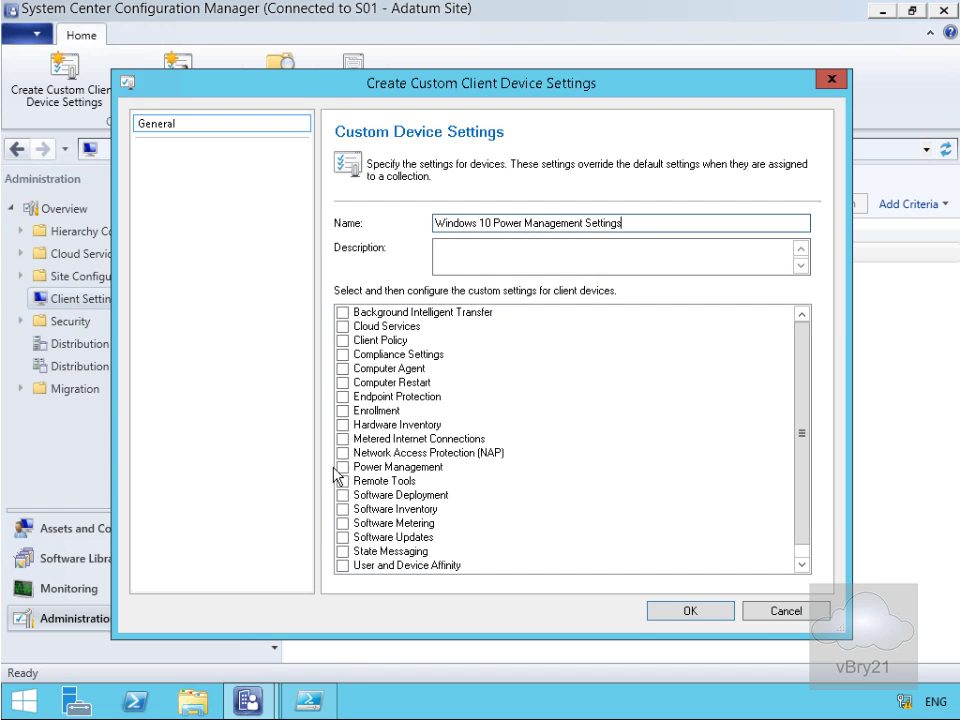
pyautogui.click(343, 467)
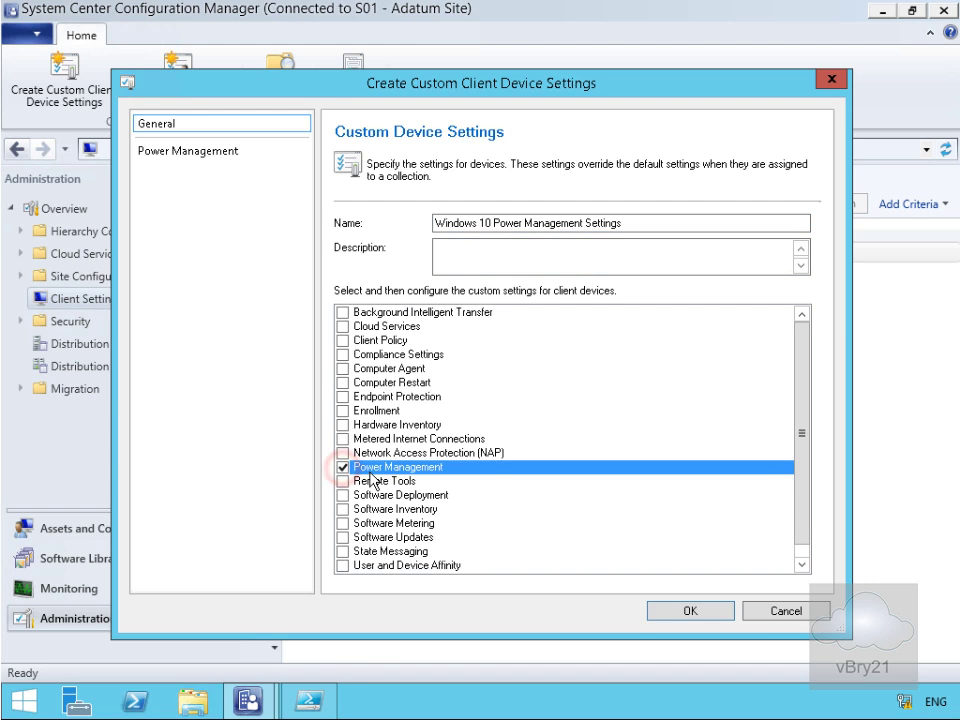
pyautogui.click(187, 150)
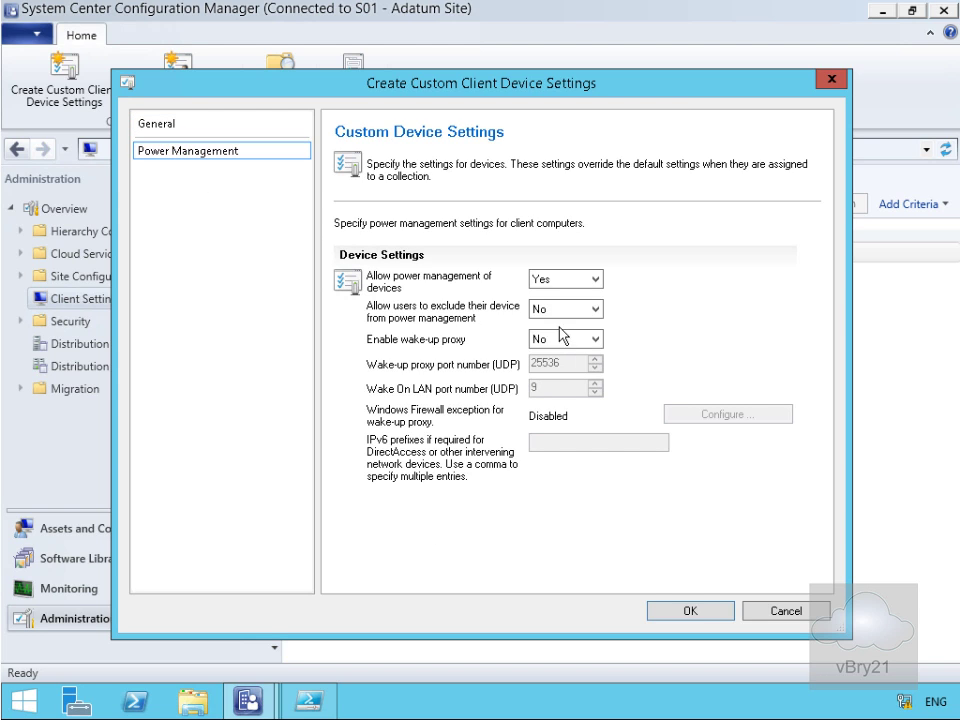
pyautogui.moveTo(556, 420)
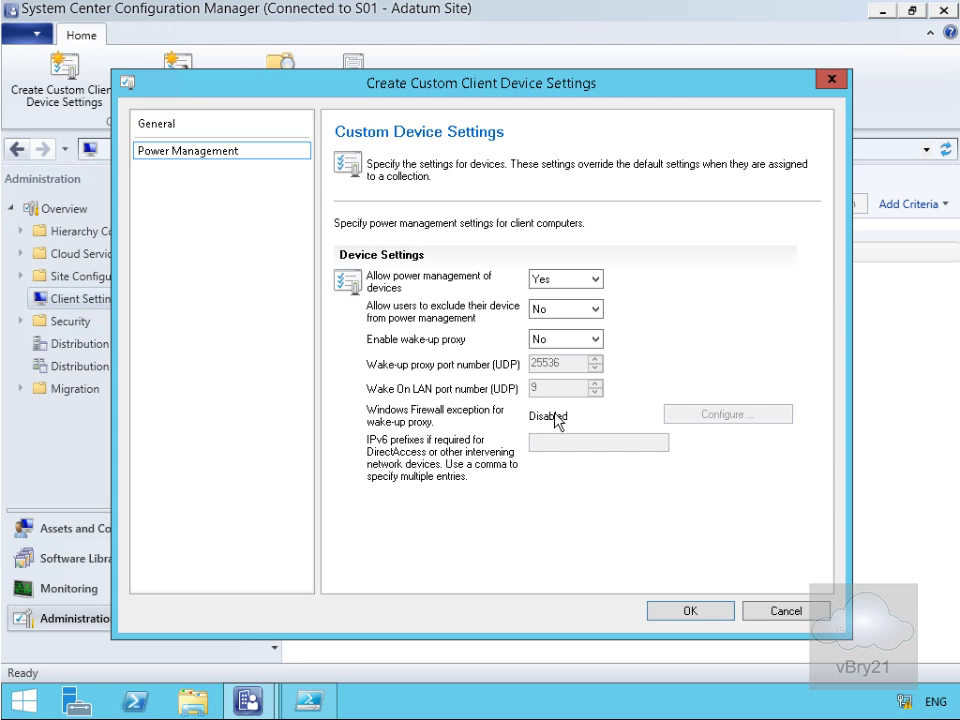
pyautogui.moveTo(557, 421)
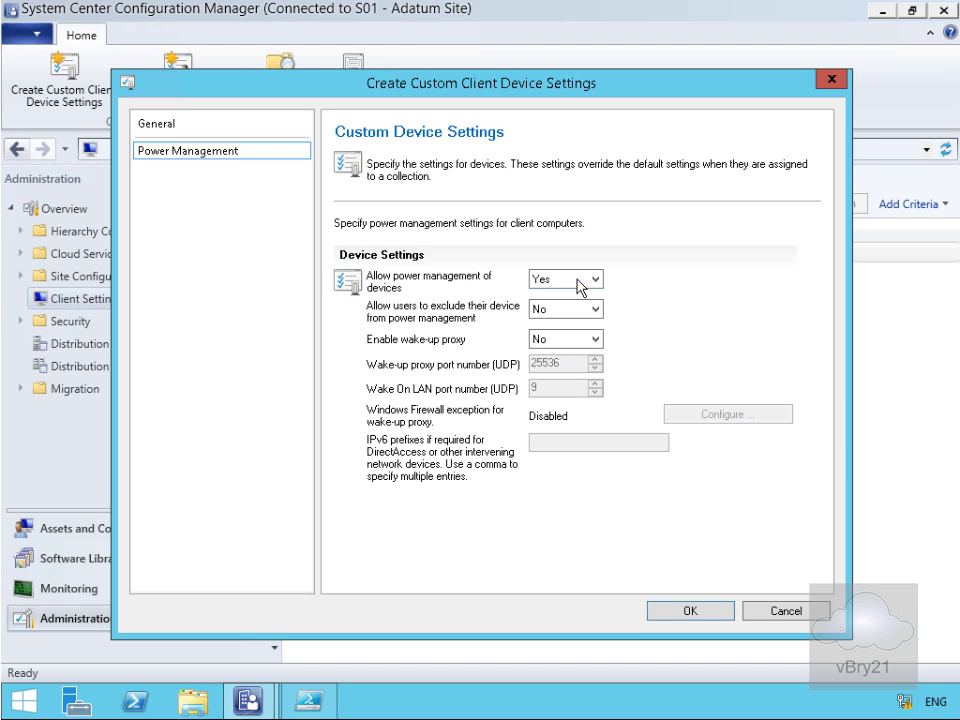
pyautogui.click(565, 308)
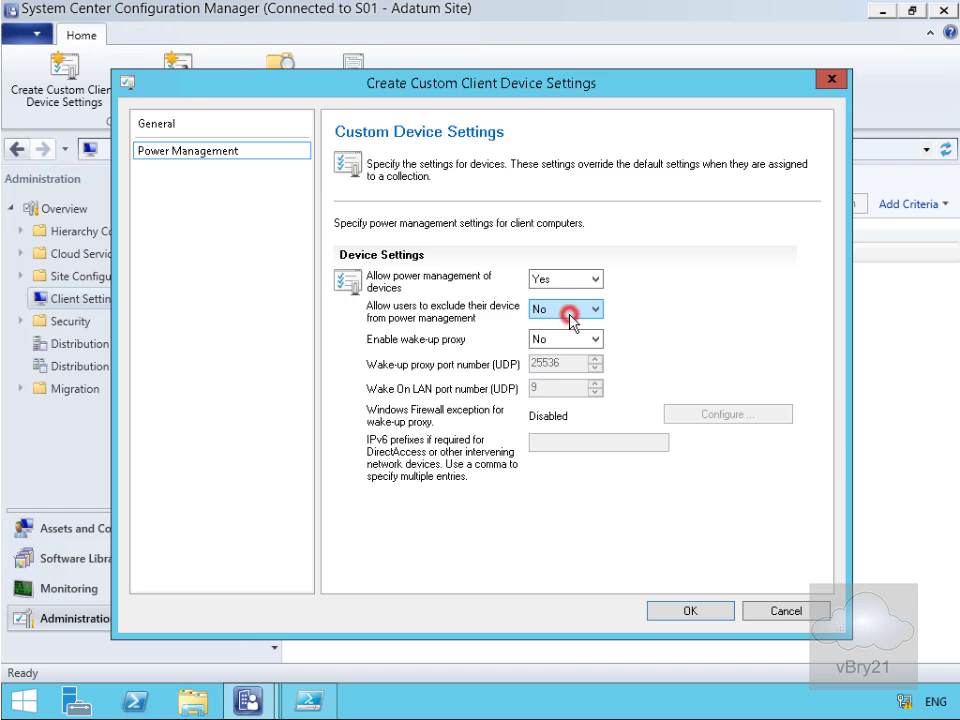
pyautogui.click(565, 308)
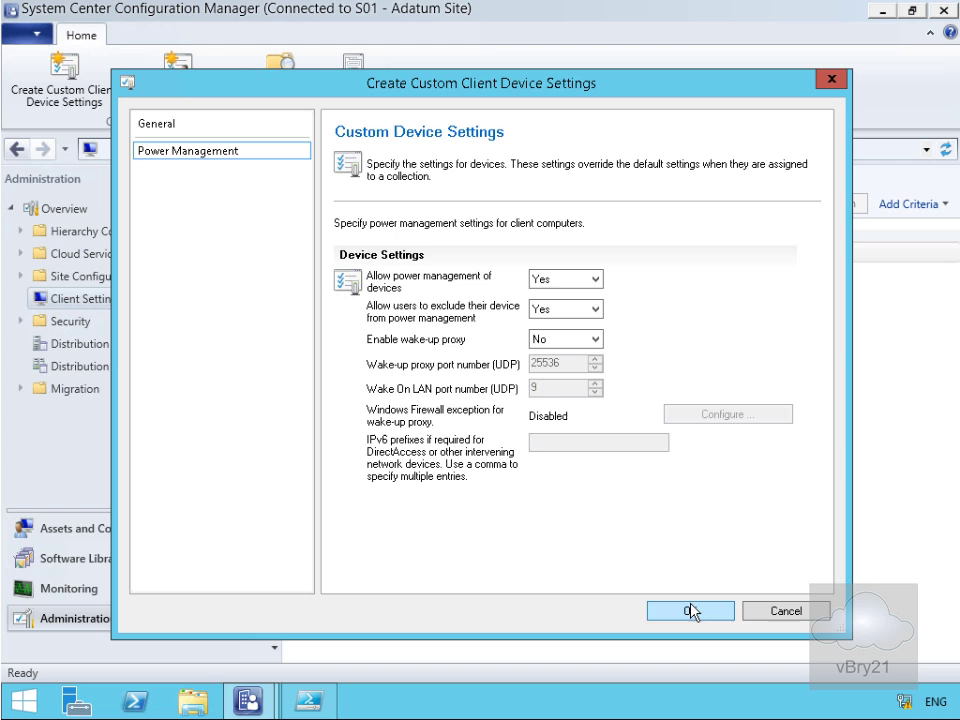
pyautogui.click(690, 611)
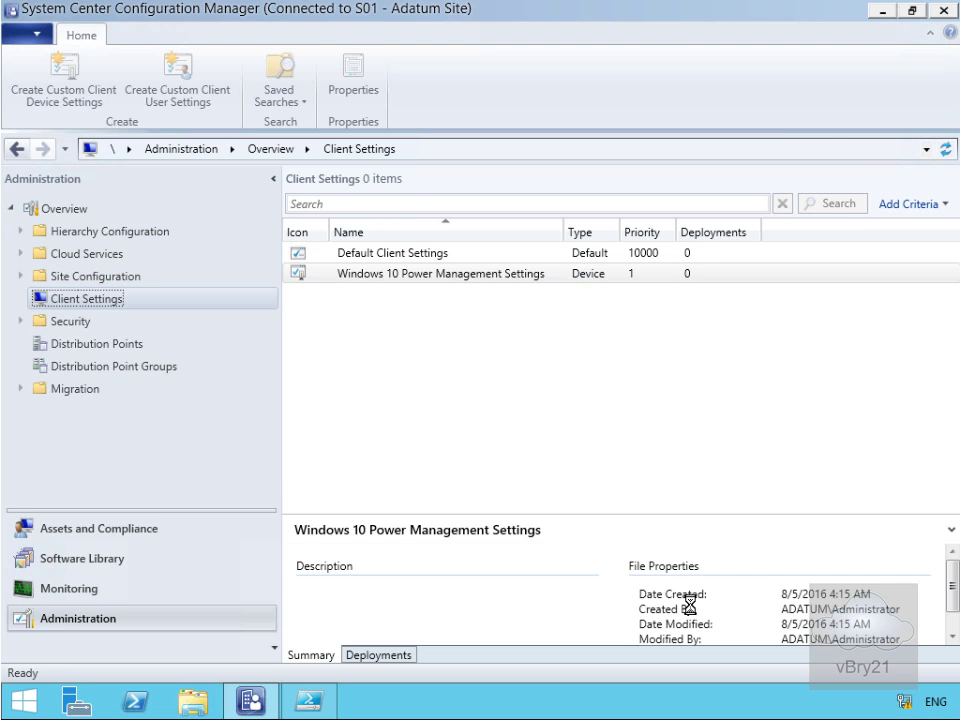
# Deploy Windows 10 Power Management Settings to the All Windows 10 Workstations collection.
pyautogui.click(440, 273)
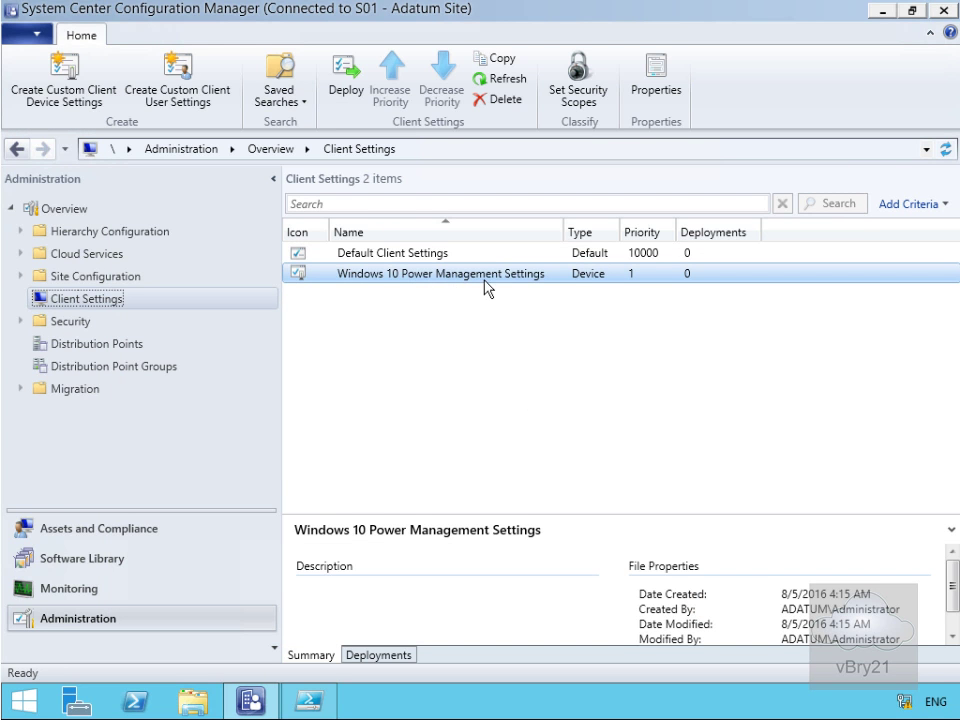
pyautogui.rightClick(440, 273)
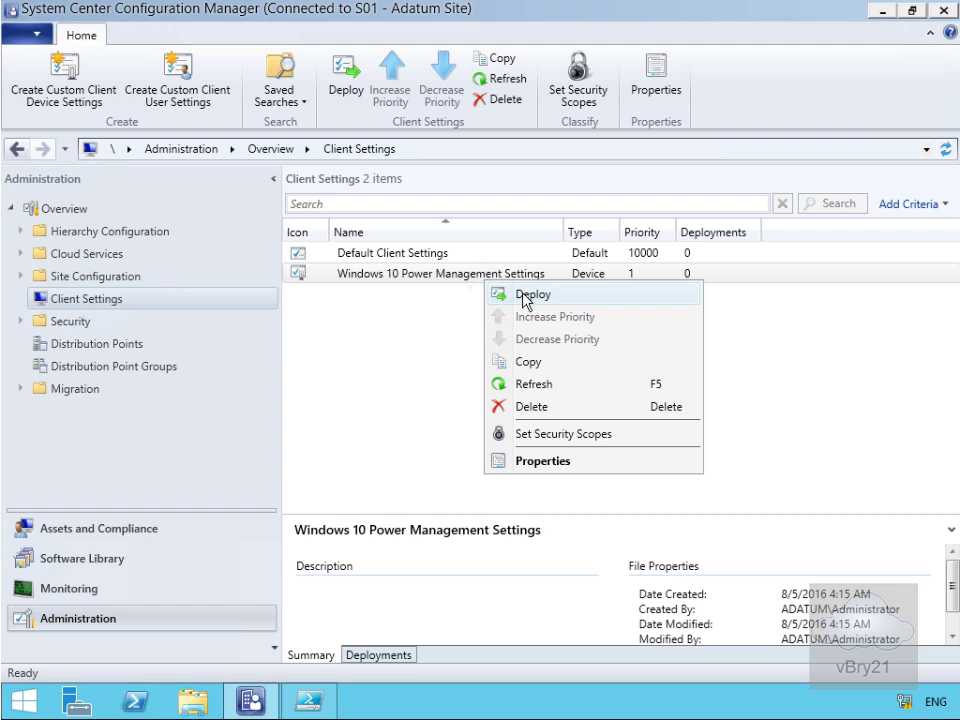
pyautogui.click(533, 293)
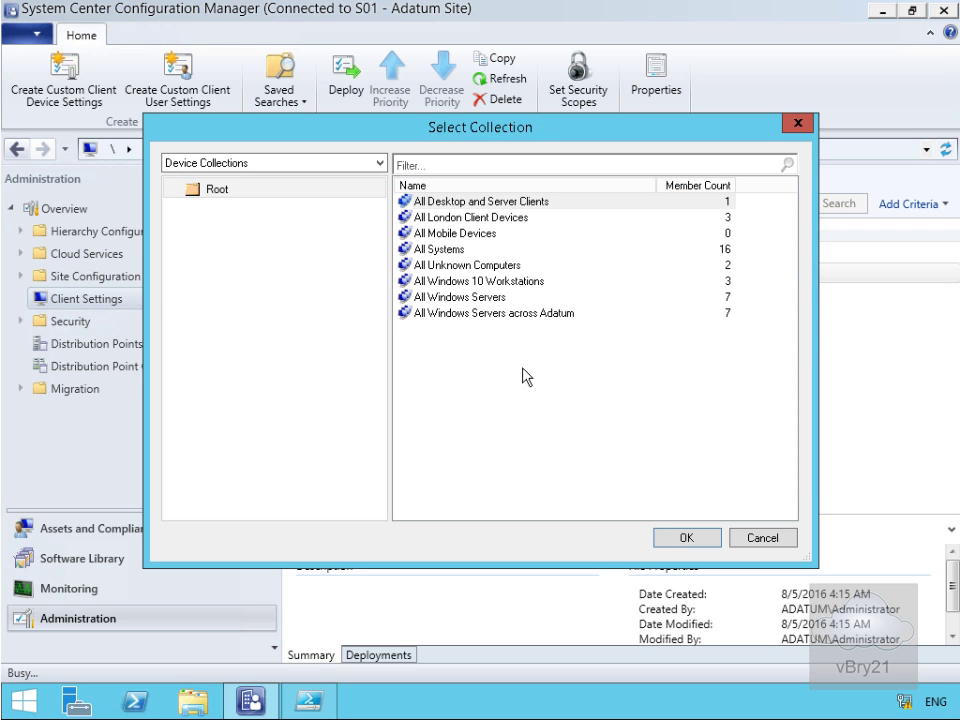
pyautogui.moveTo(505, 305)
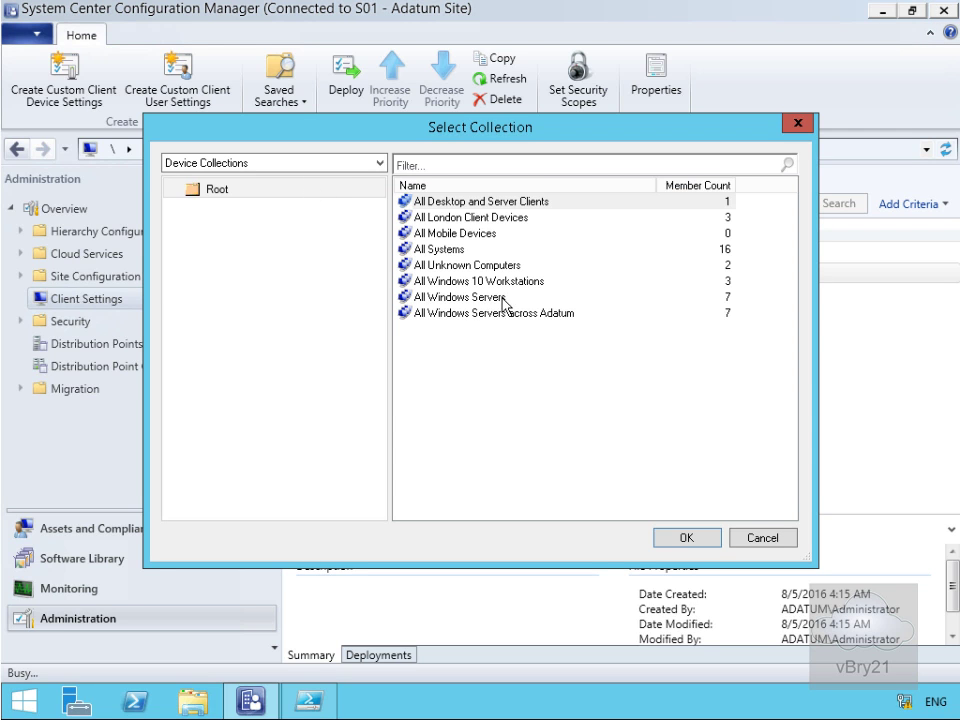
pyautogui.click(480, 281)
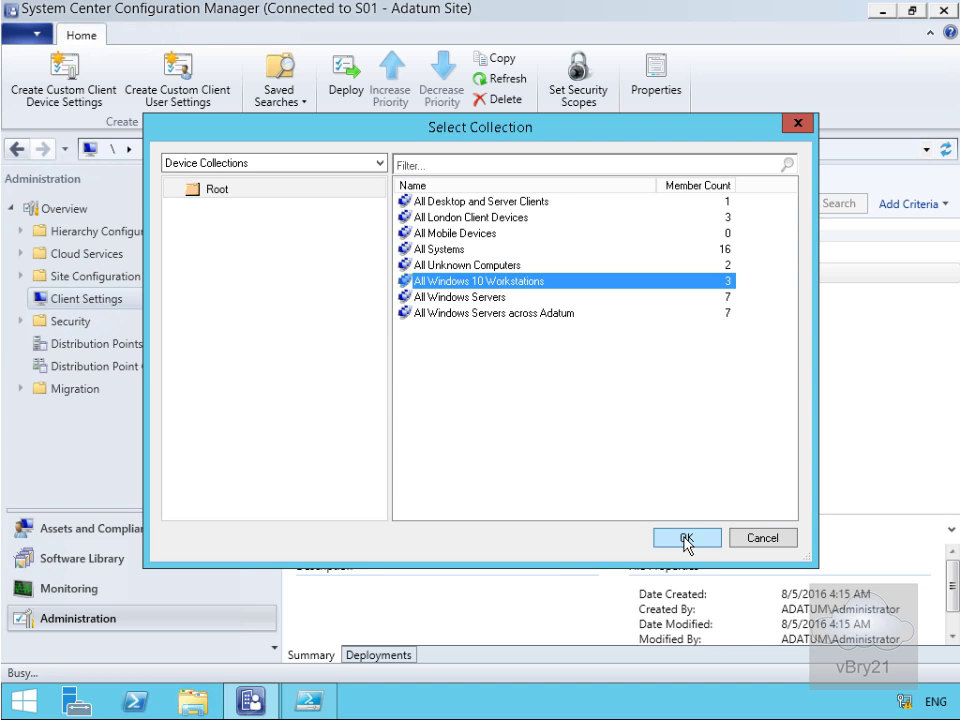
pyautogui.click(686, 537)
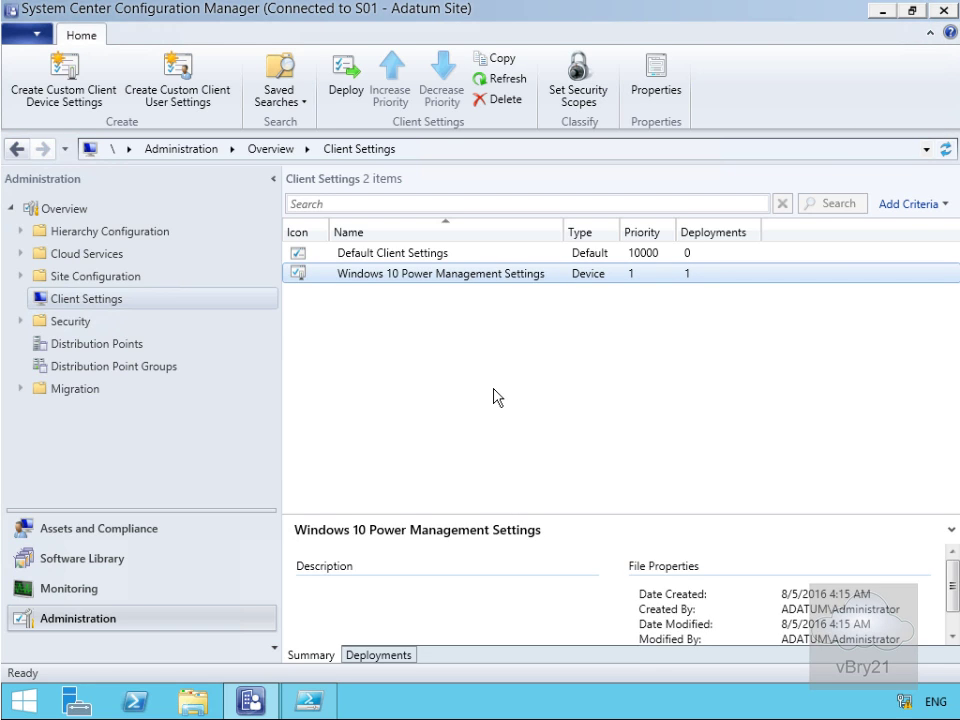
pyautogui.moveTo(192, 288)
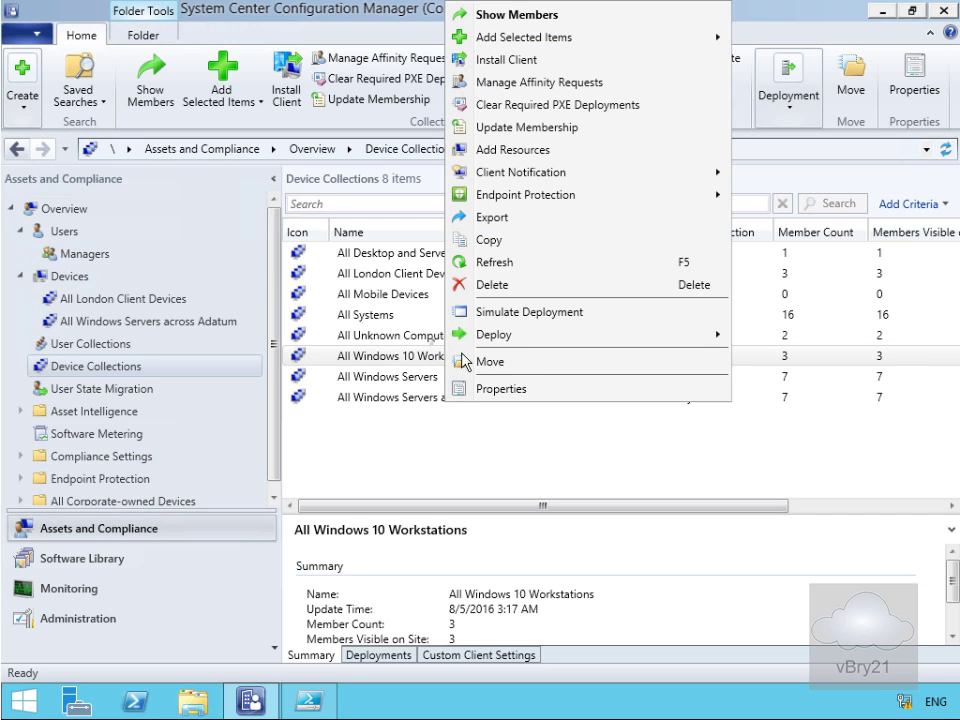
# Show the Power Management tab of the All Windows 10 Workstations collection's properties.
pyautogui.click(400, 415)
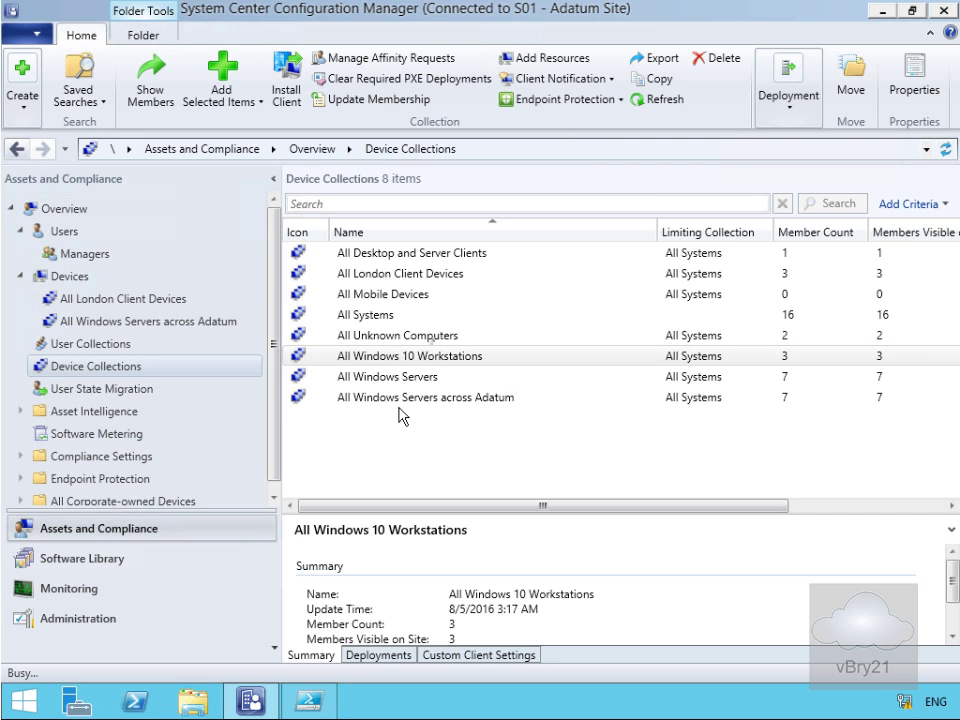
pyautogui.click(912, 89)
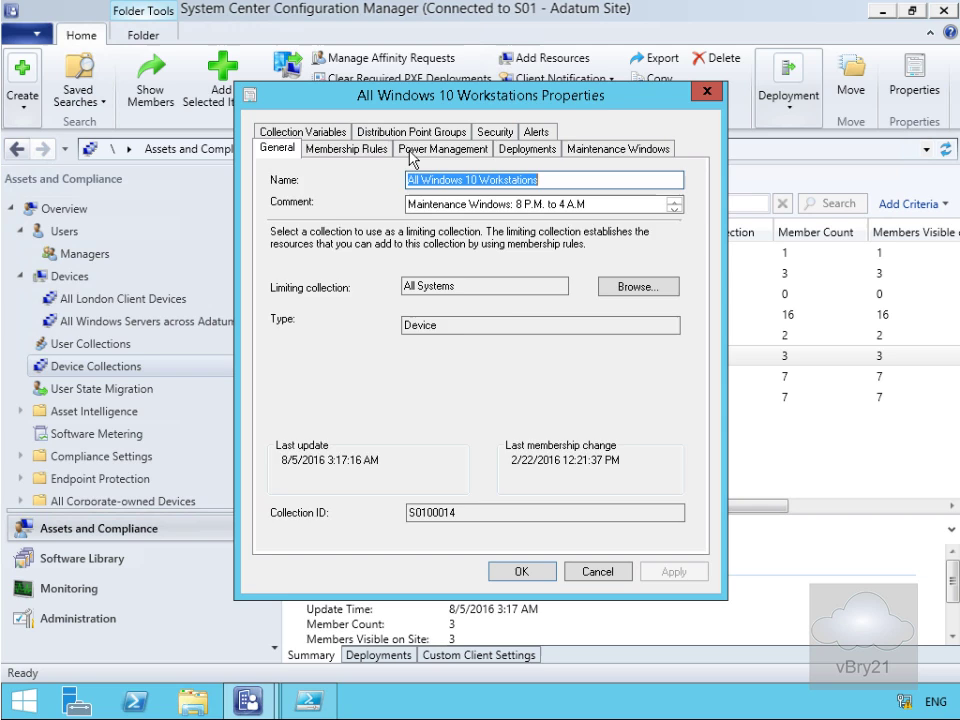
pyautogui.click(442, 148)
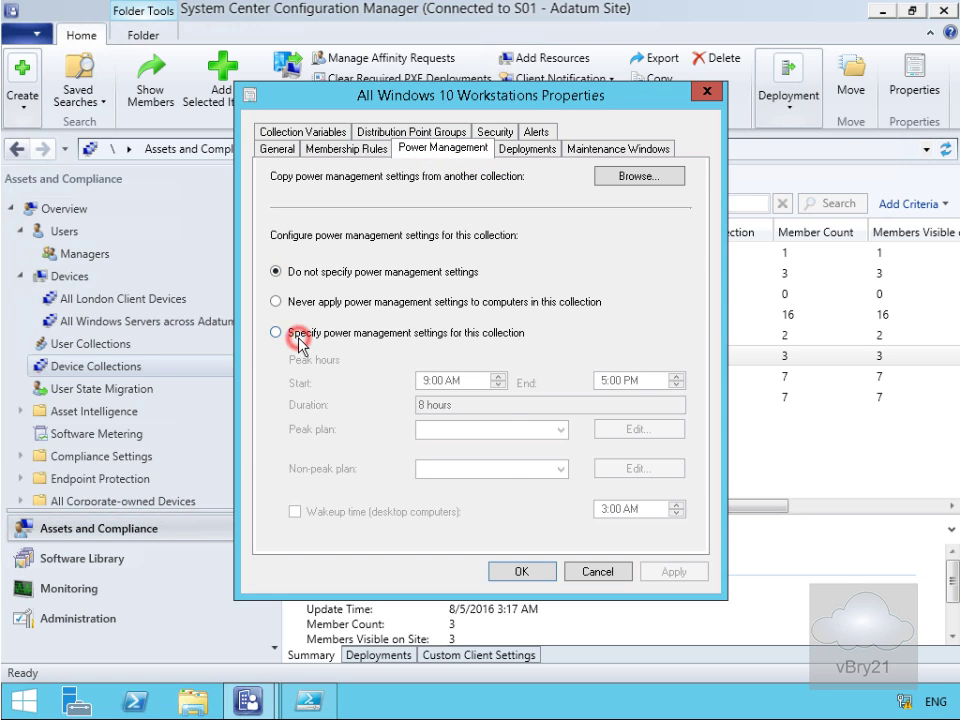
# Specify a power plan: High Performance peak 7 AM–5 PM, Power Saver non-peak, 2:00 AM wakeup.
pyautogui.click(276, 332)
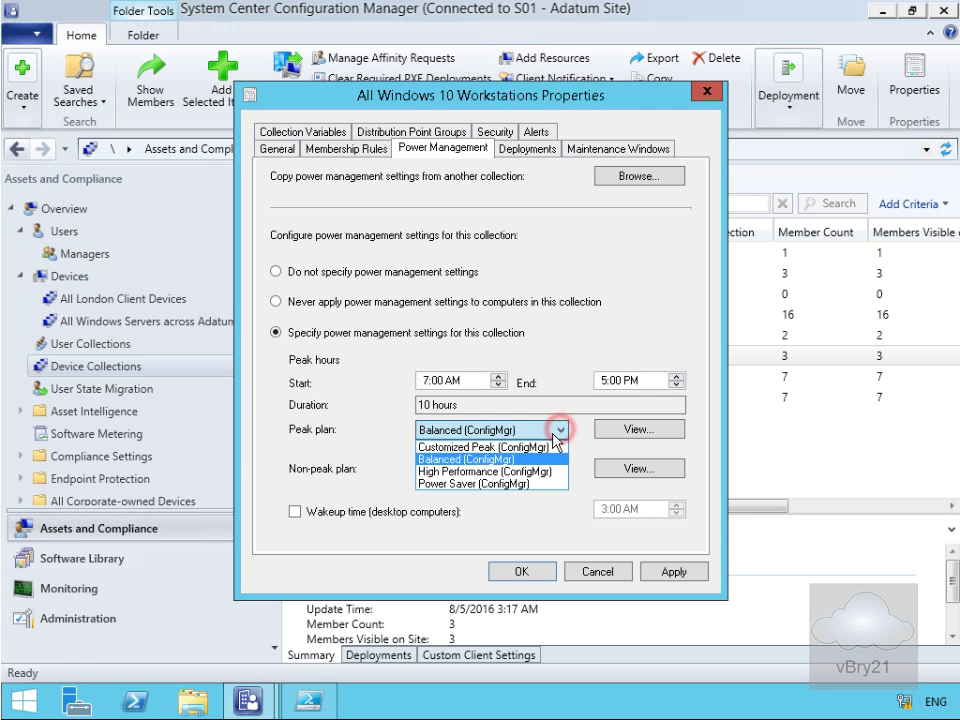
pyautogui.click(490, 471)
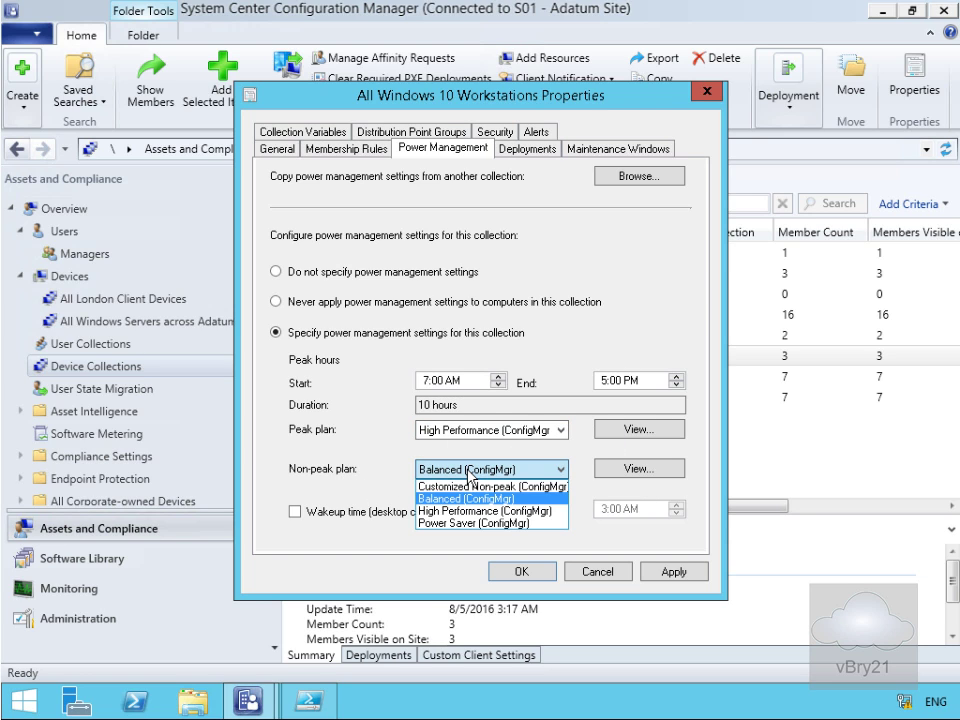
pyautogui.moveTo(470, 523)
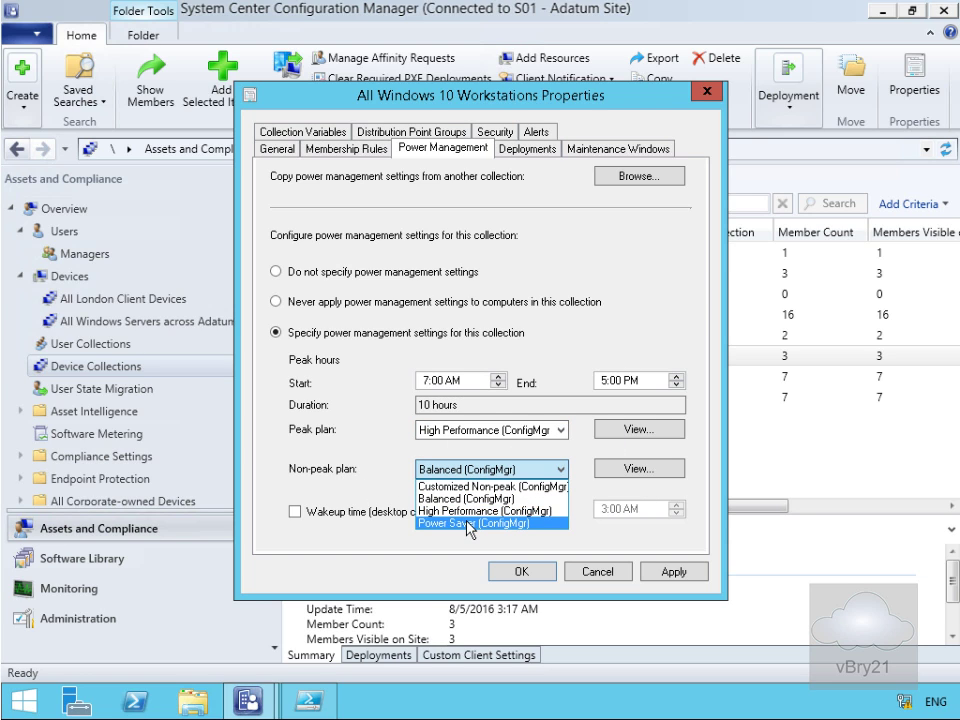
pyautogui.click(470, 523)
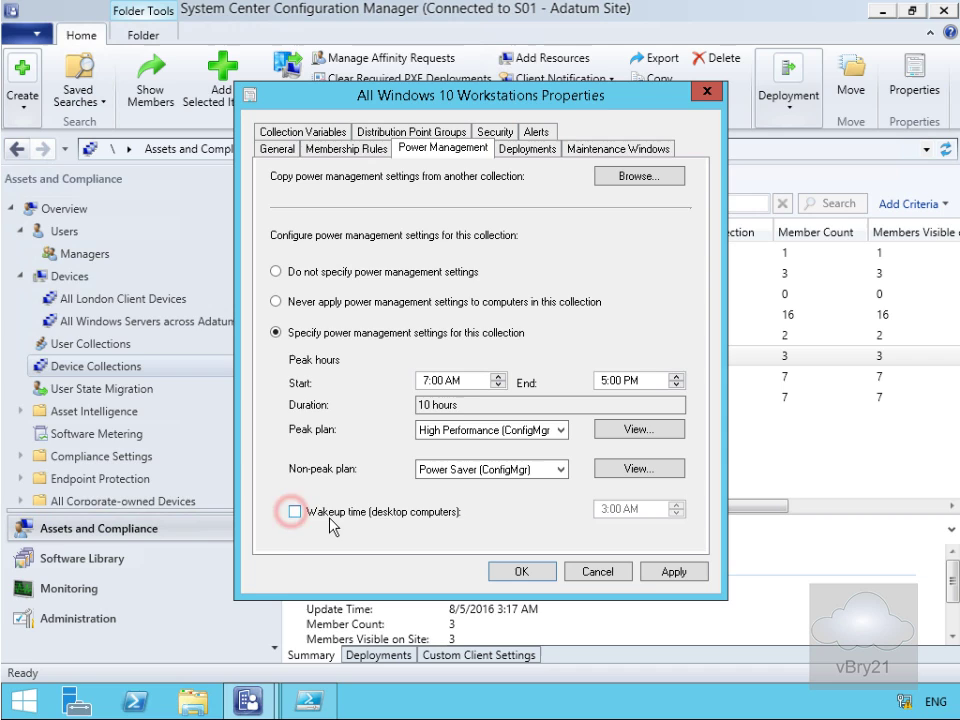
pyautogui.click(294, 511)
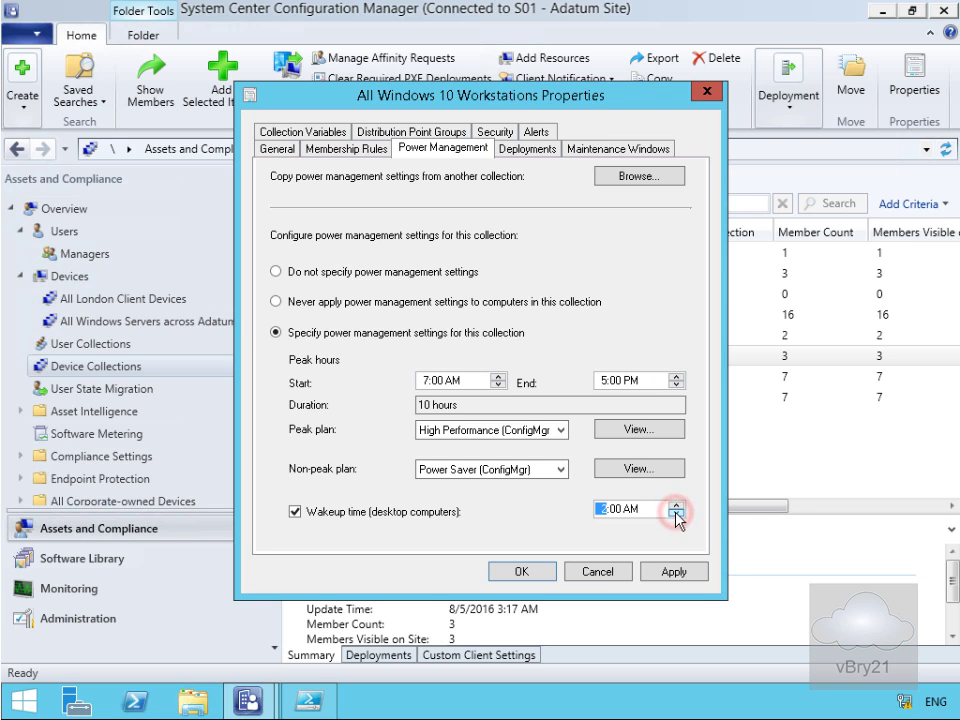
pyautogui.click(676, 515)
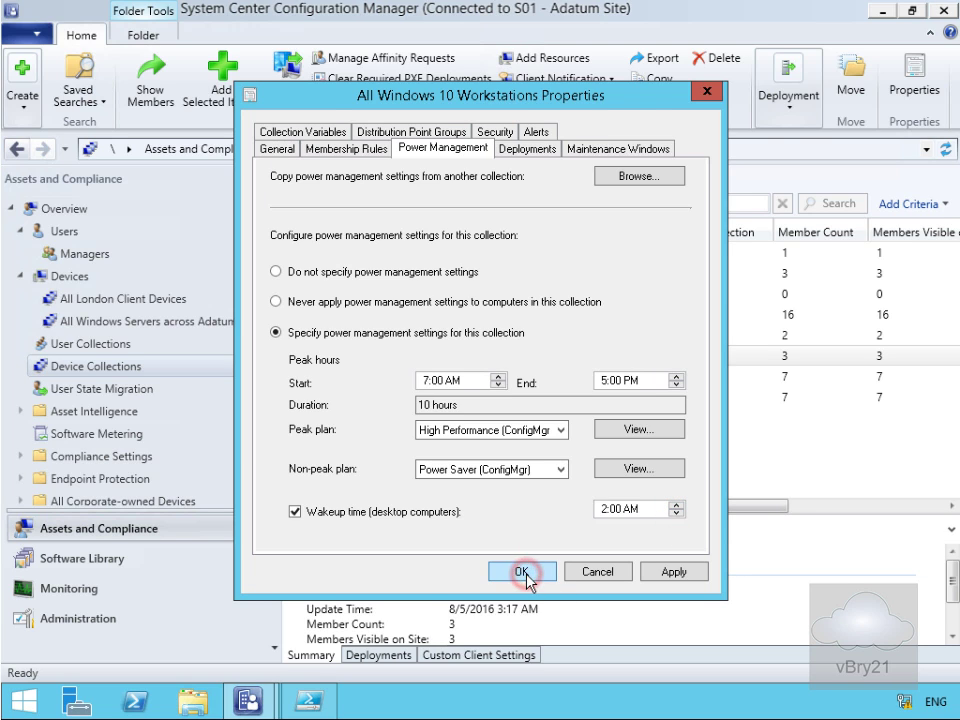
pyautogui.click(521, 571)
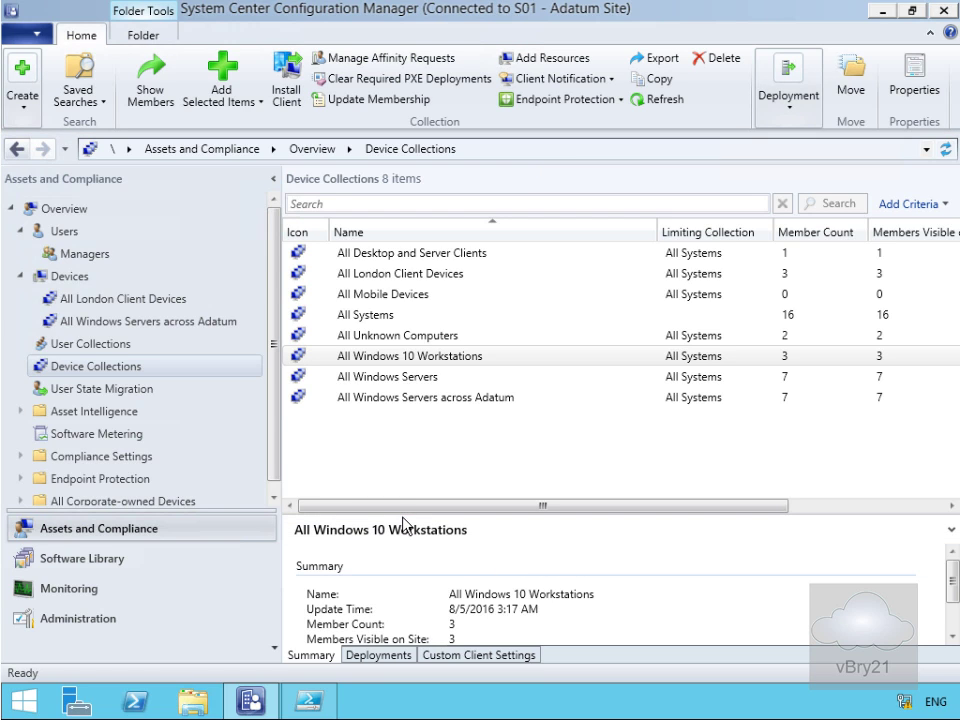